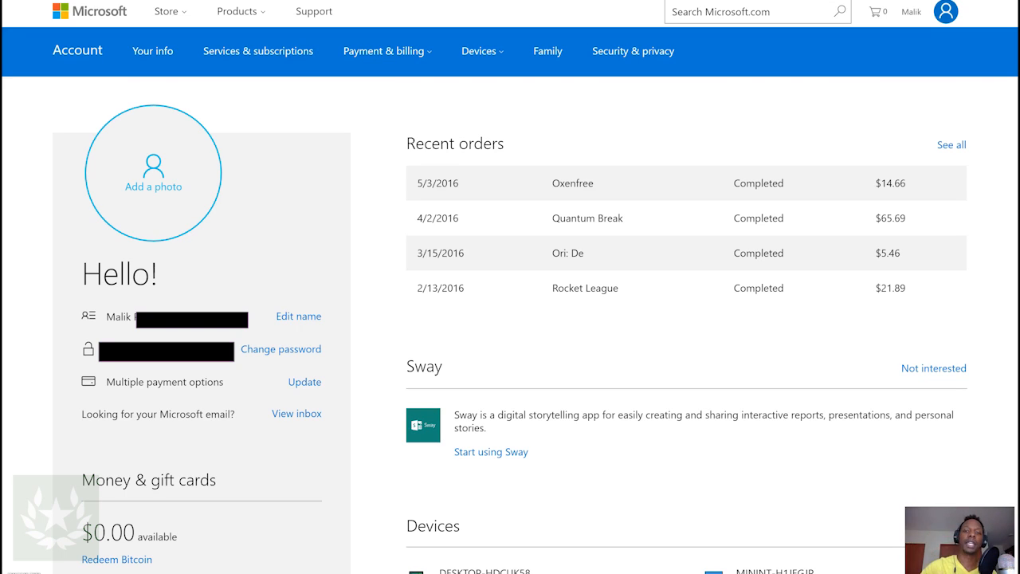
mouse_move(178, 567)
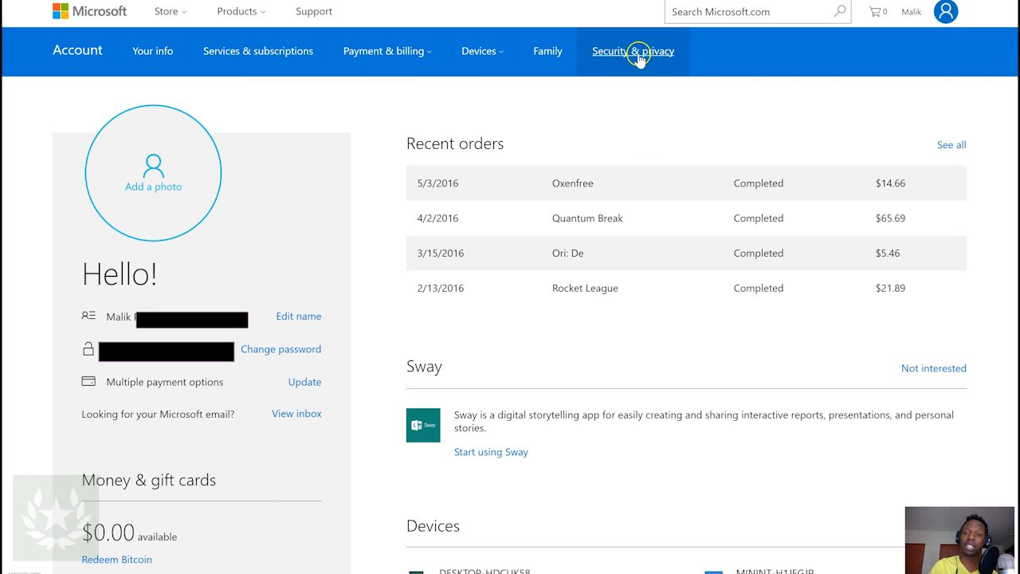
Step: Go to Security & privacy, then More security settings to see password and security info
click(636, 51)
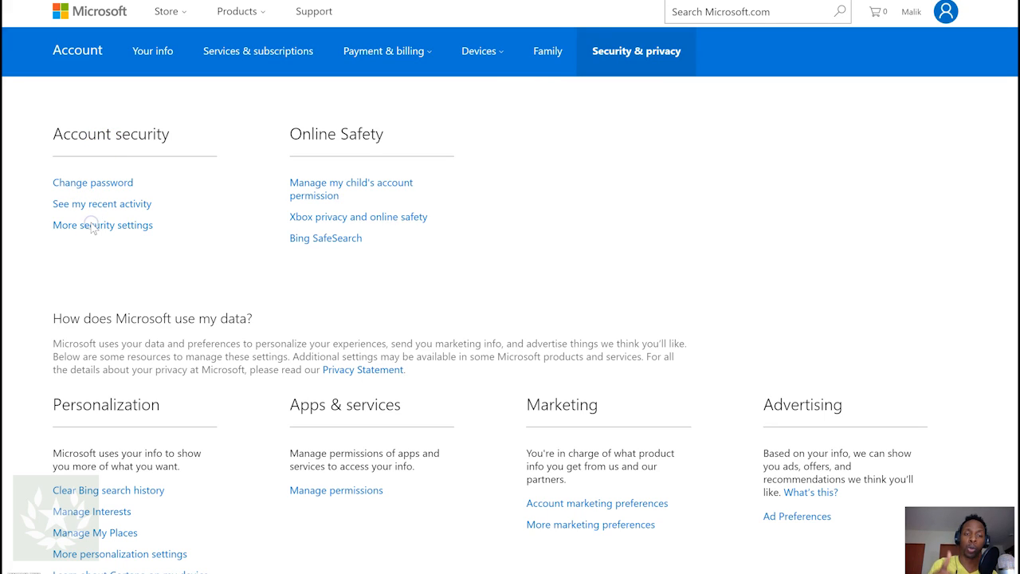
click(102, 225)
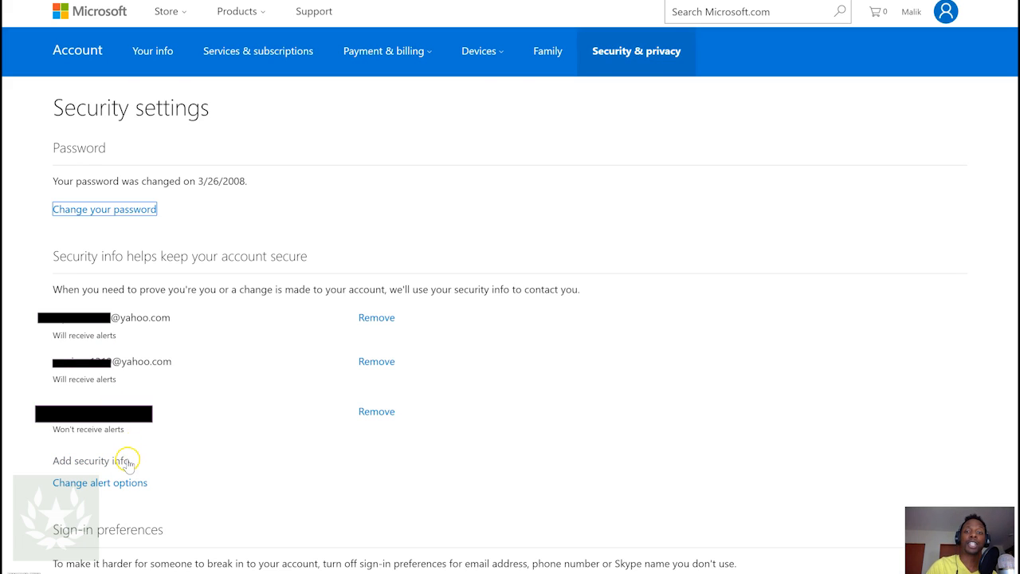
Step: Start adding security info and choose an alternate email address as the verification method
click(81, 459)
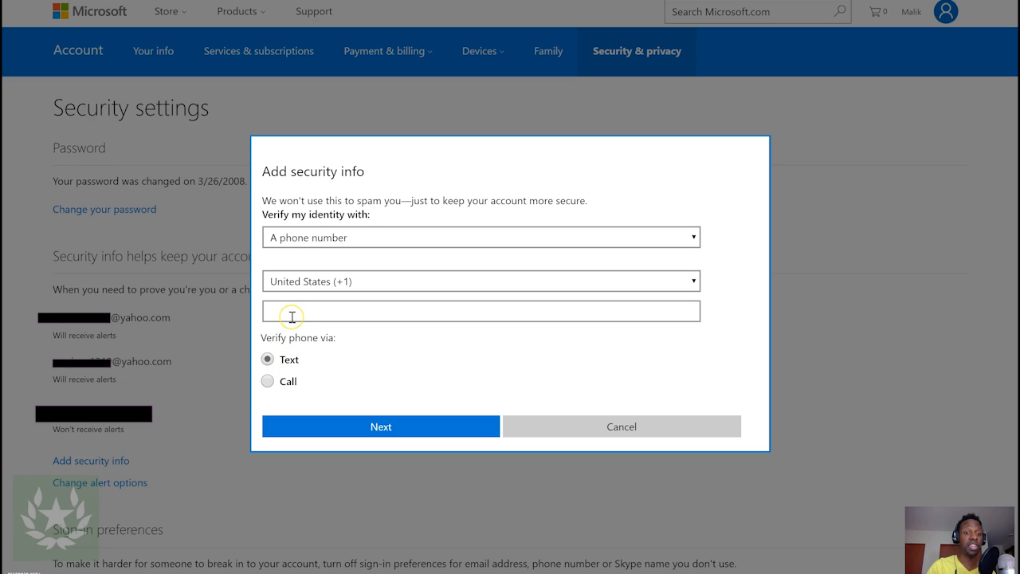
mouse_move(299, 334)
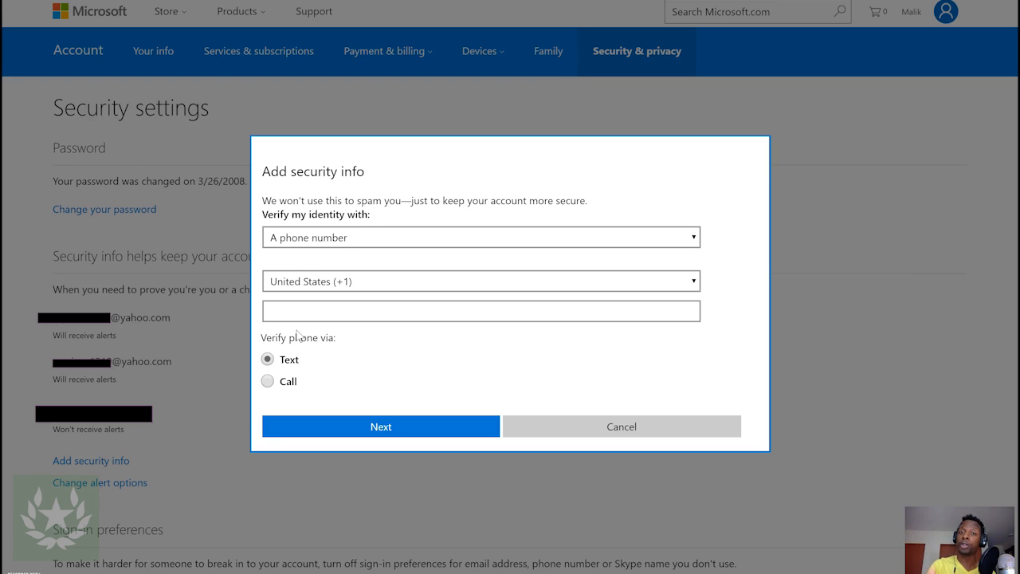
mouse_move(333, 228)
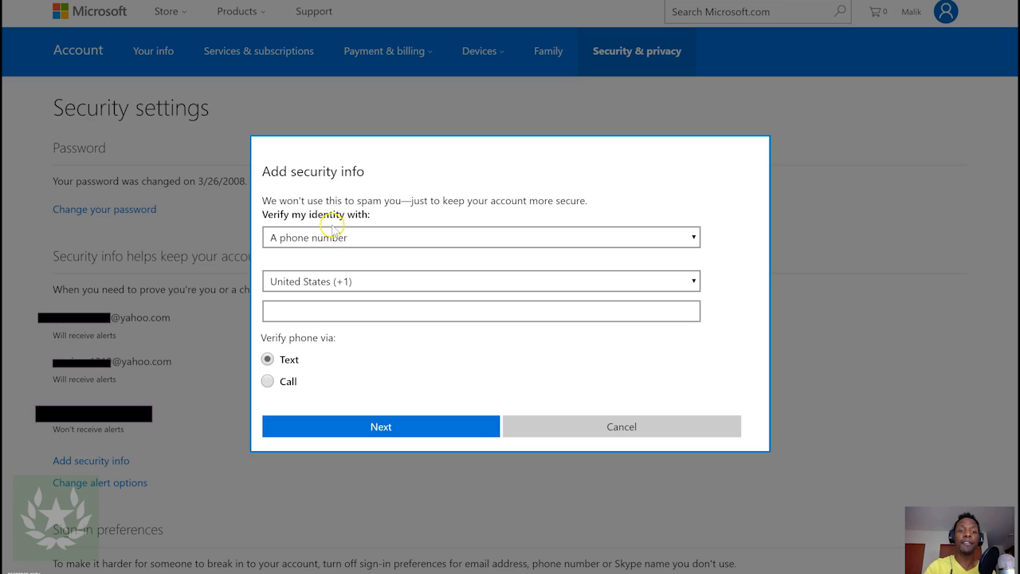
click(481, 236)
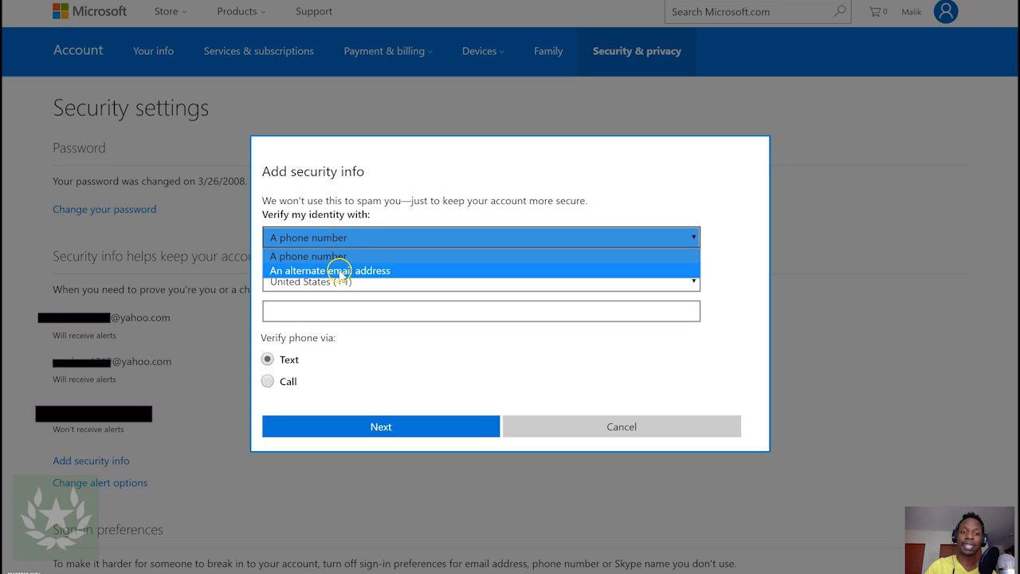
click(329, 270)
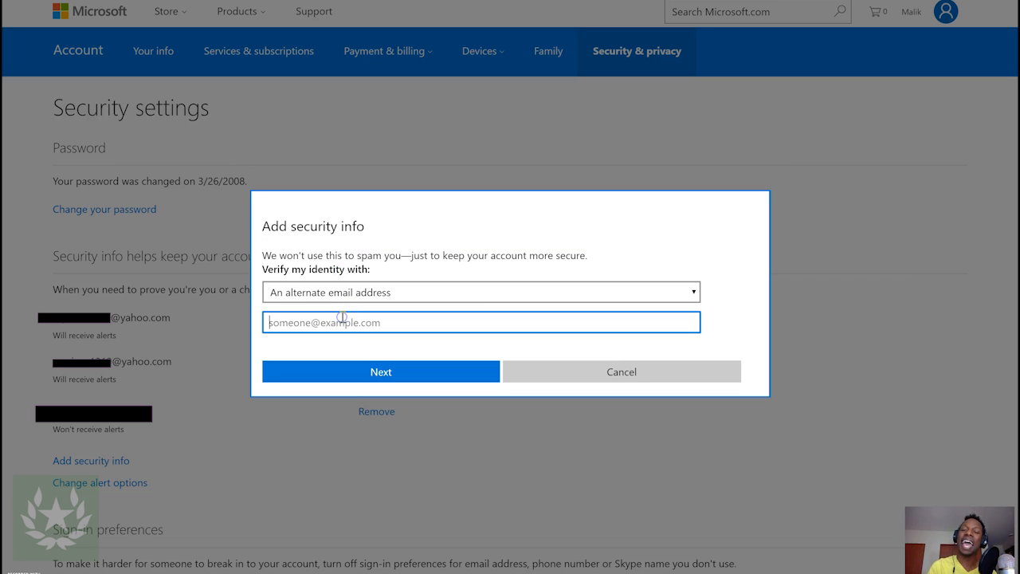